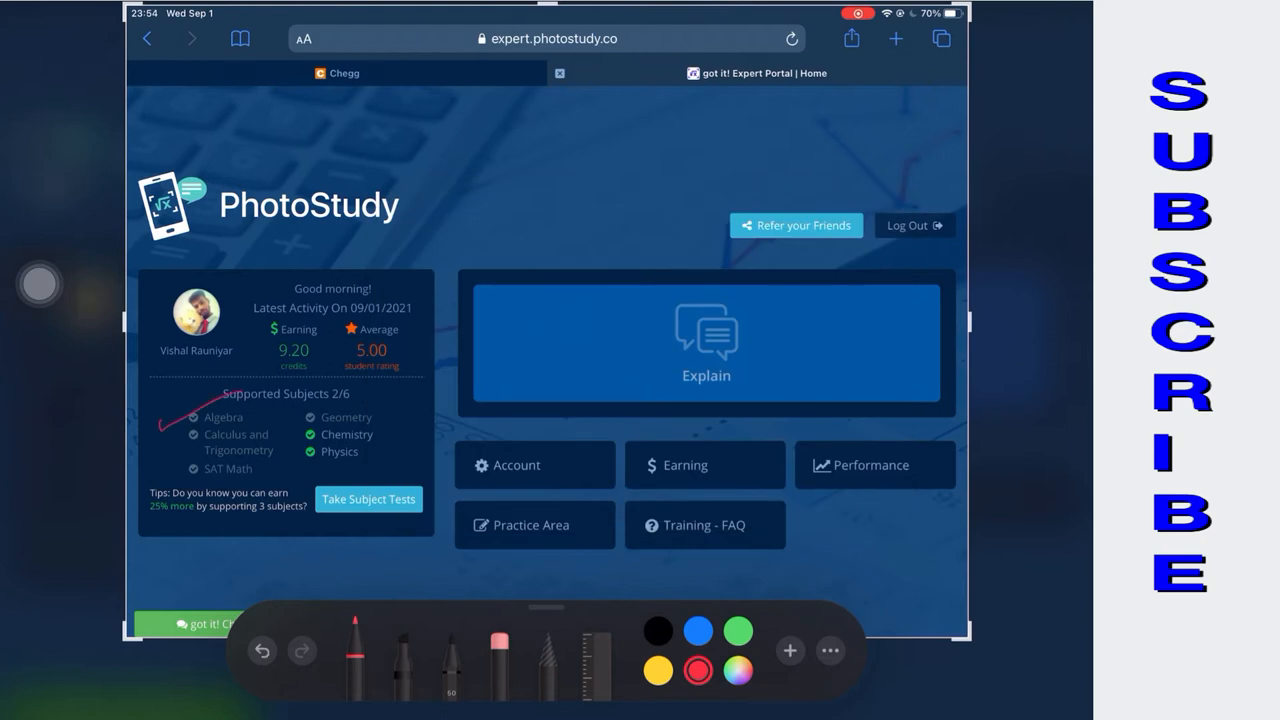
# Step: Scribble hand-drawn marks over the Supported Subjects list on the dashboard
pyautogui.click(658, 672)
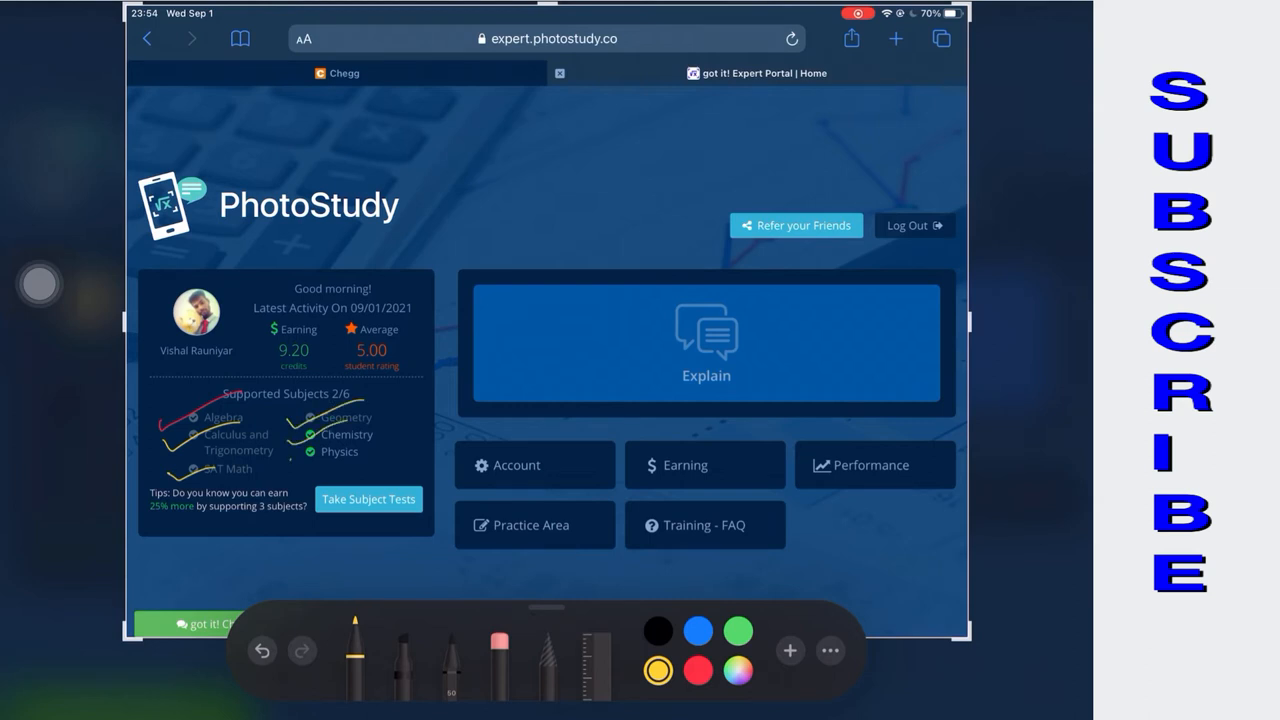
pyautogui.moveTo(292, 464); pyautogui.dragTo(362, 440)
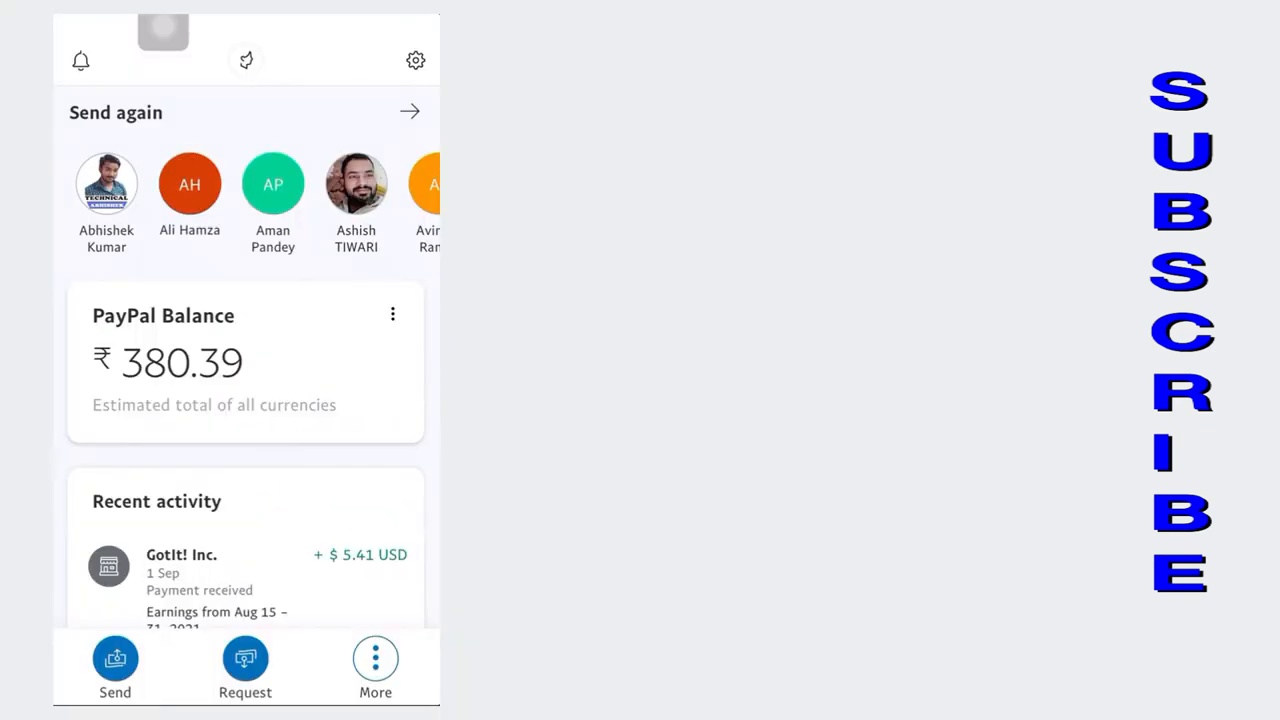
# Step: Scroll PayPal Recent activity to the $5.41 USD payment received from GotIt! Inc
pyautogui.scroll(-3)
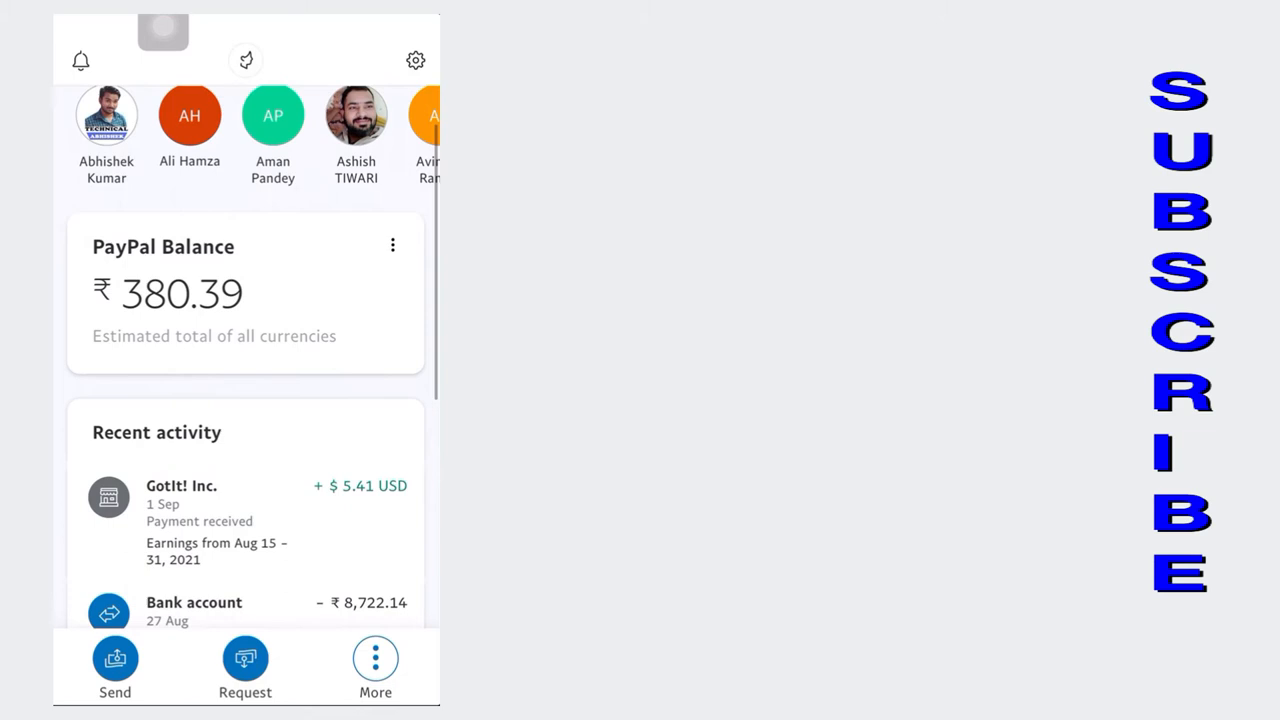
pyautogui.scroll(-3)
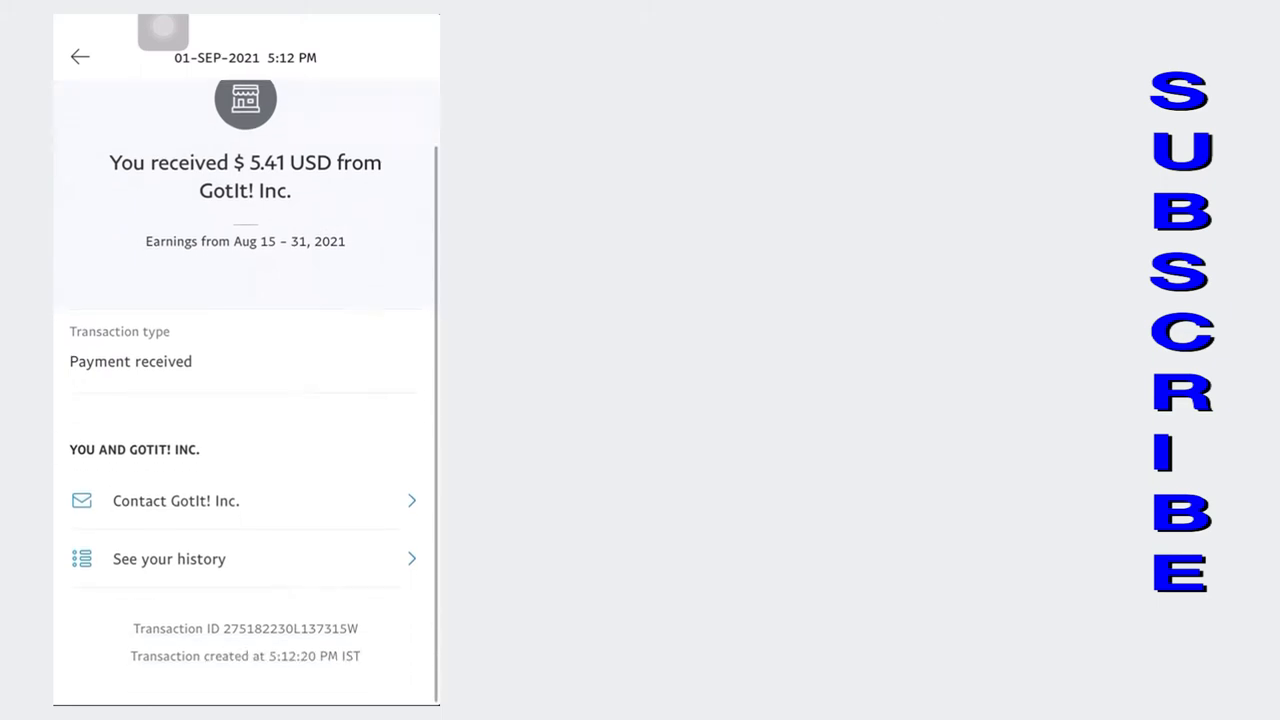
pyautogui.scroll(-3)
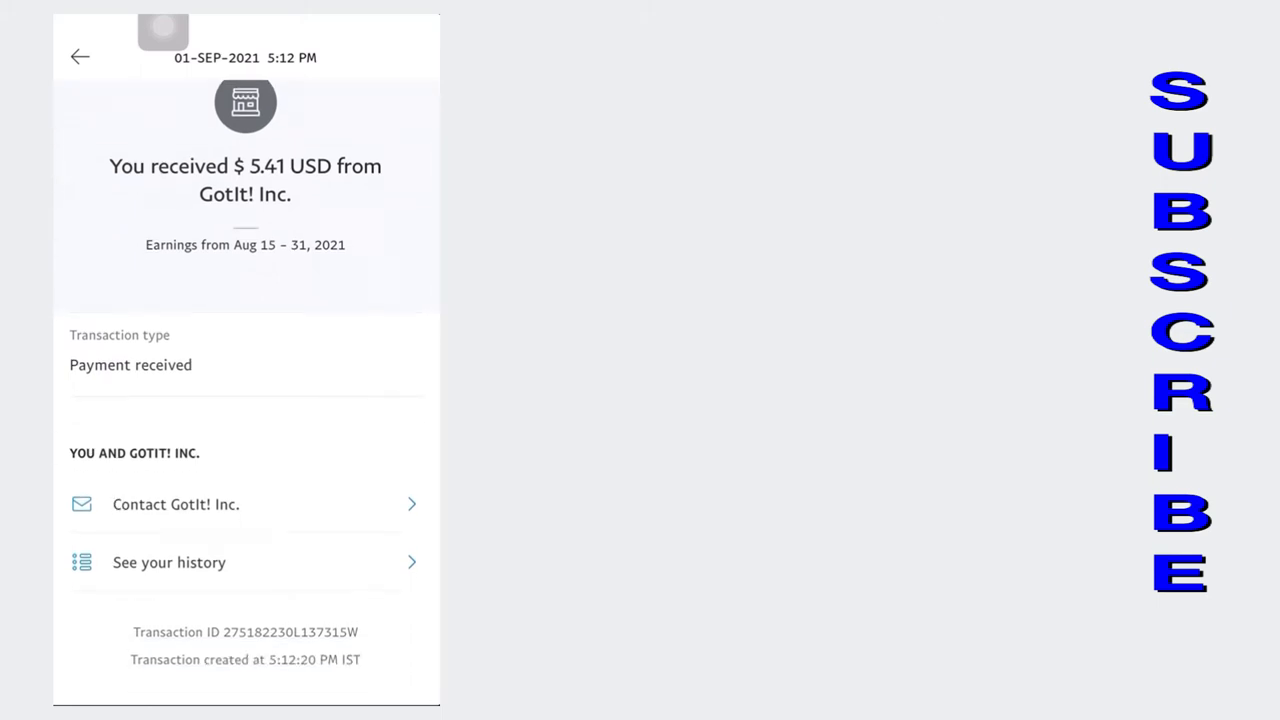
pyautogui.scroll(-3)
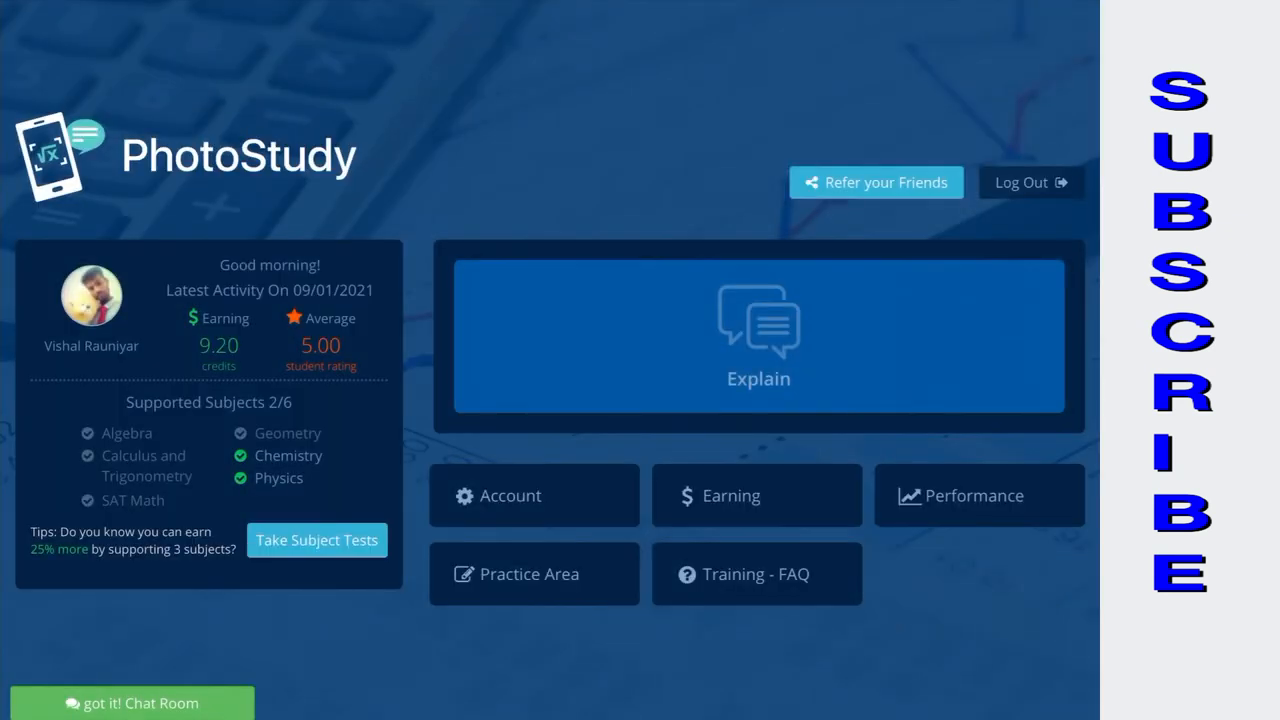
# Step: Bring up the portal's Account page and its Payment settings
pyautogui.click(510, 496)
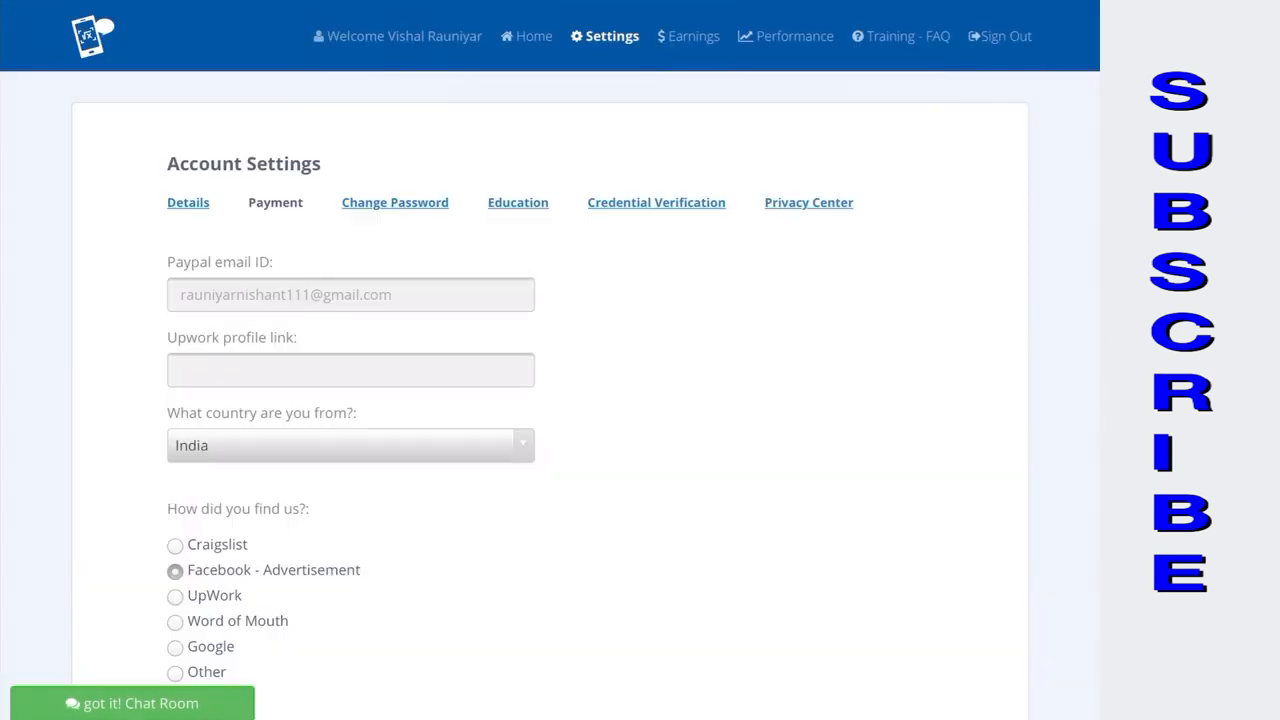
pyautogui.scroll(-3)
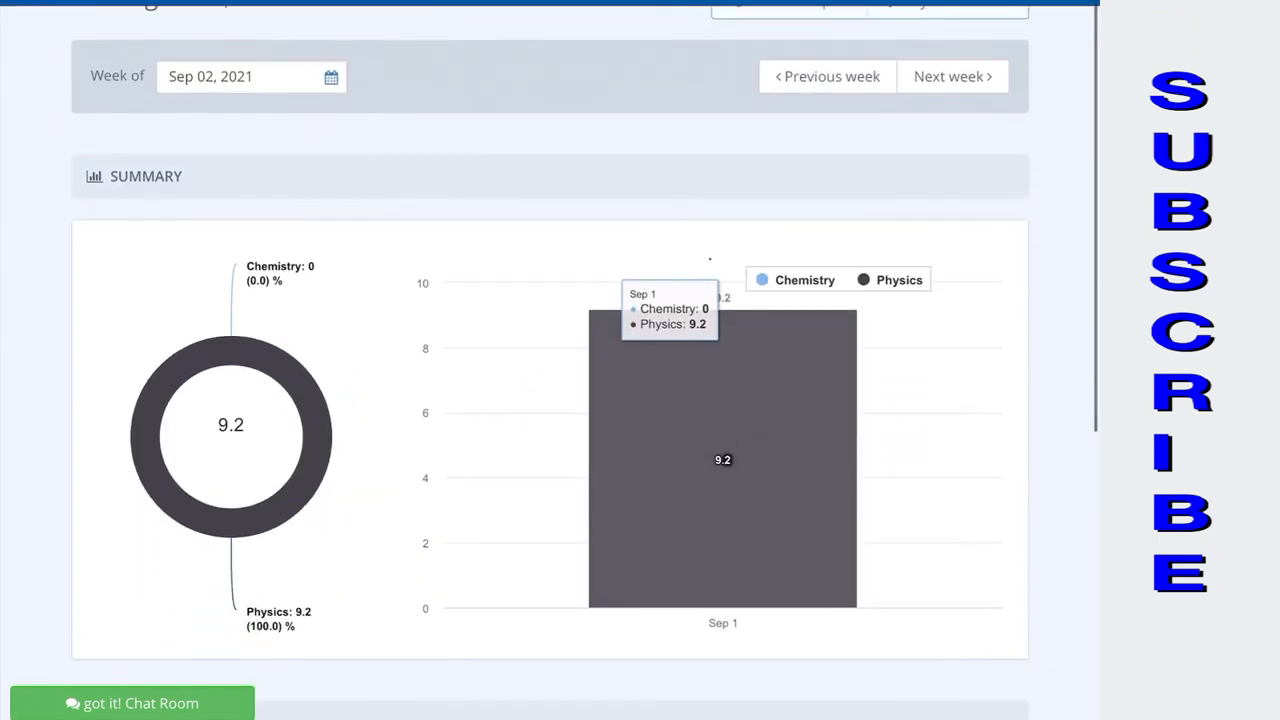
# Step: Review Sep 02, 2021 earnings: 9.20 Physics credits worth $1.15, then head to Performance
pyautogui.scroll(-3)
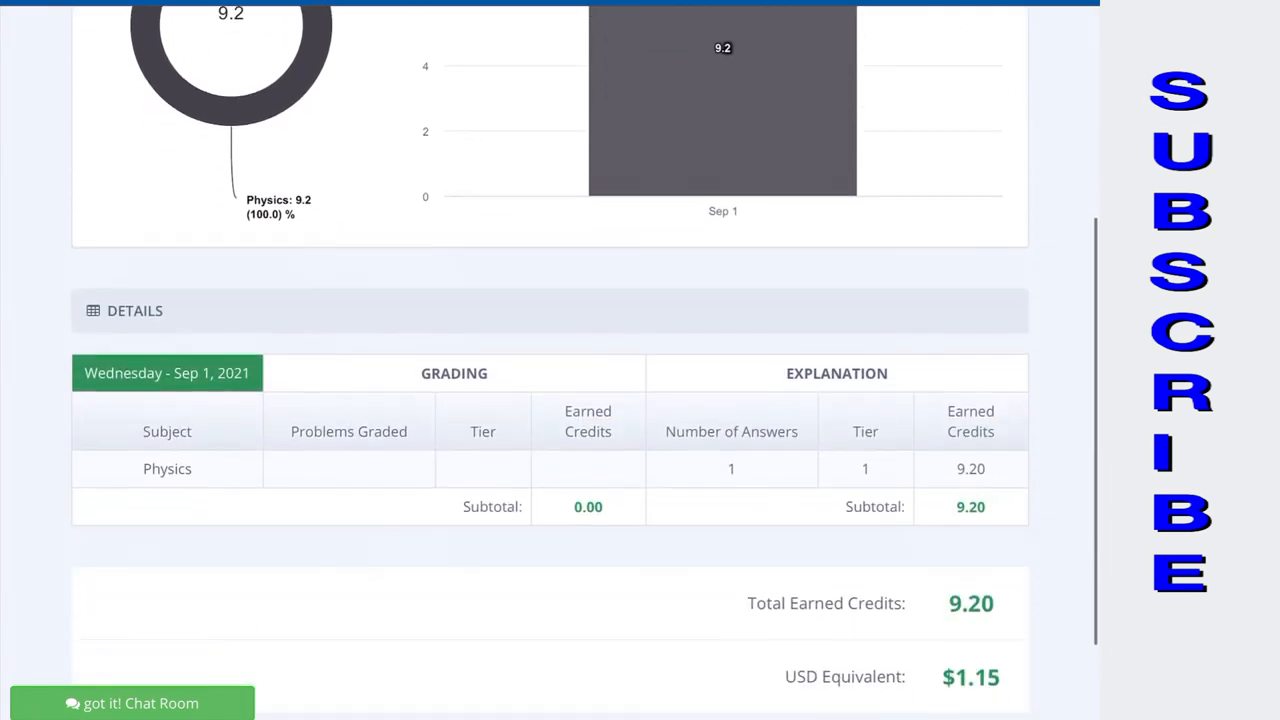
pyautogui.scroll(-3)
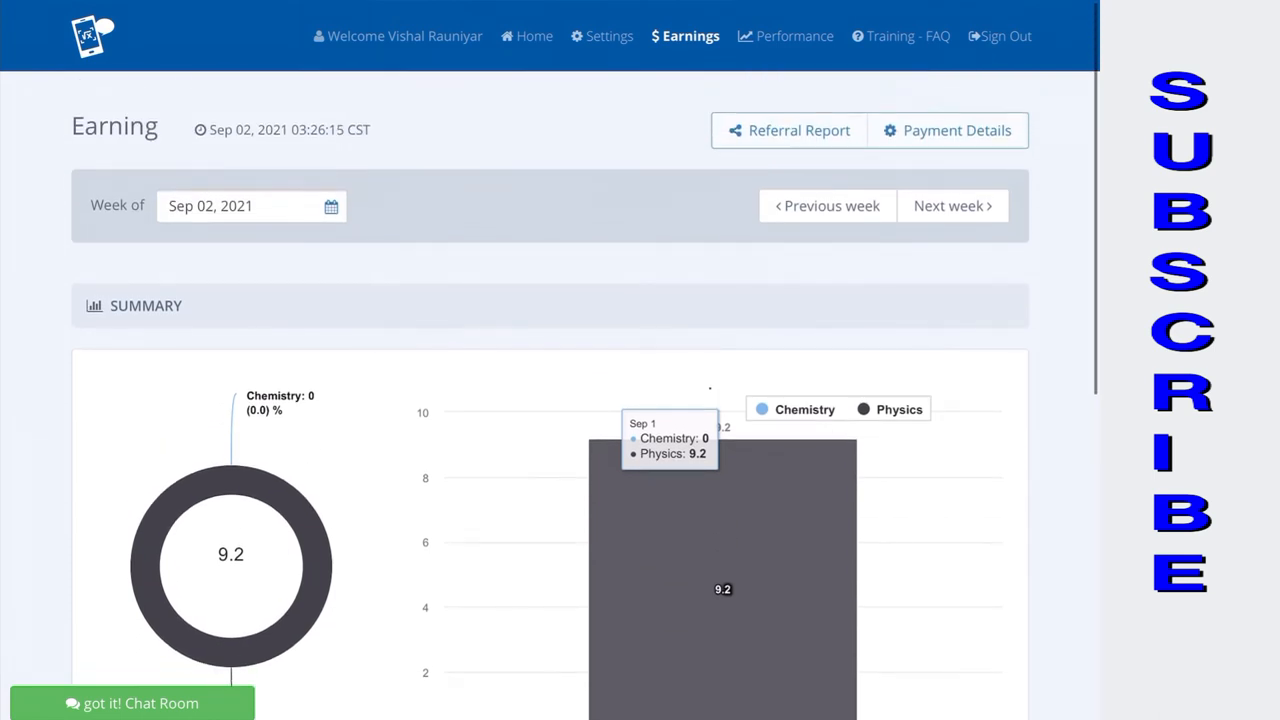
pyautogui.click(784, 36)
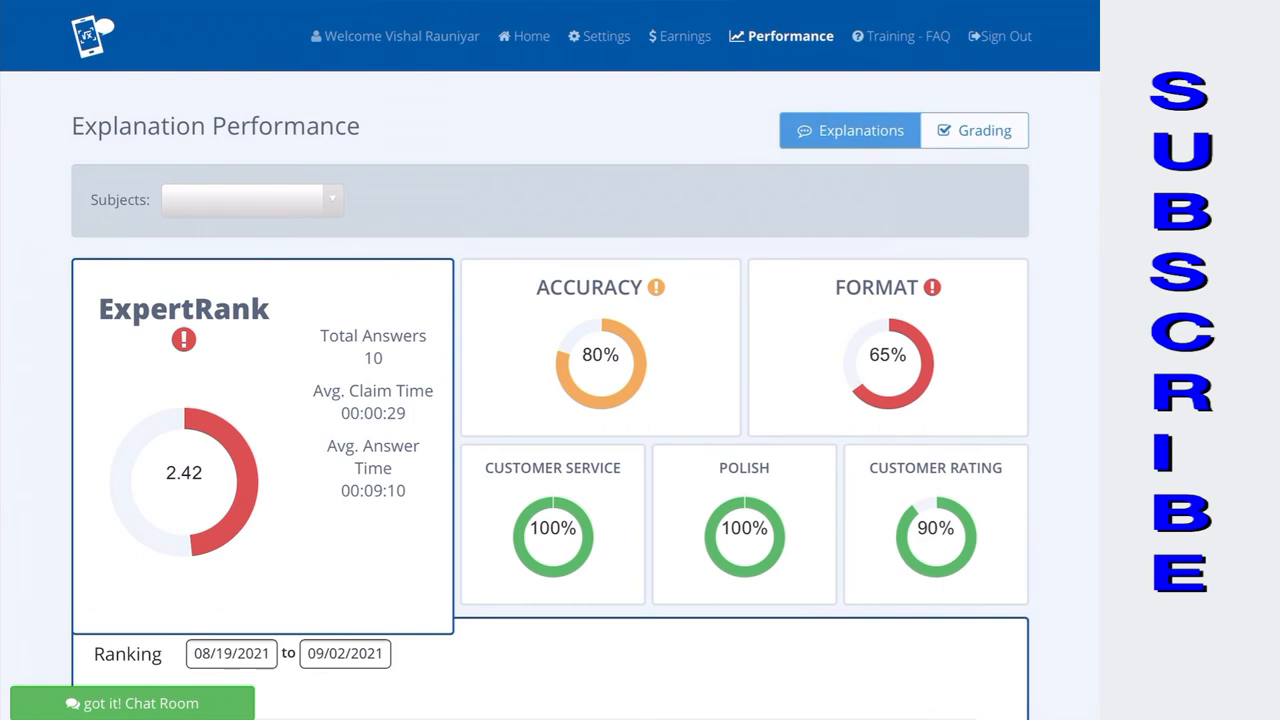
# Step: Scroll through the 2.42 ExpertRank, Ranking chart and Sample Audit D-format and B-format feedback
pyautogui.scroll(-3)
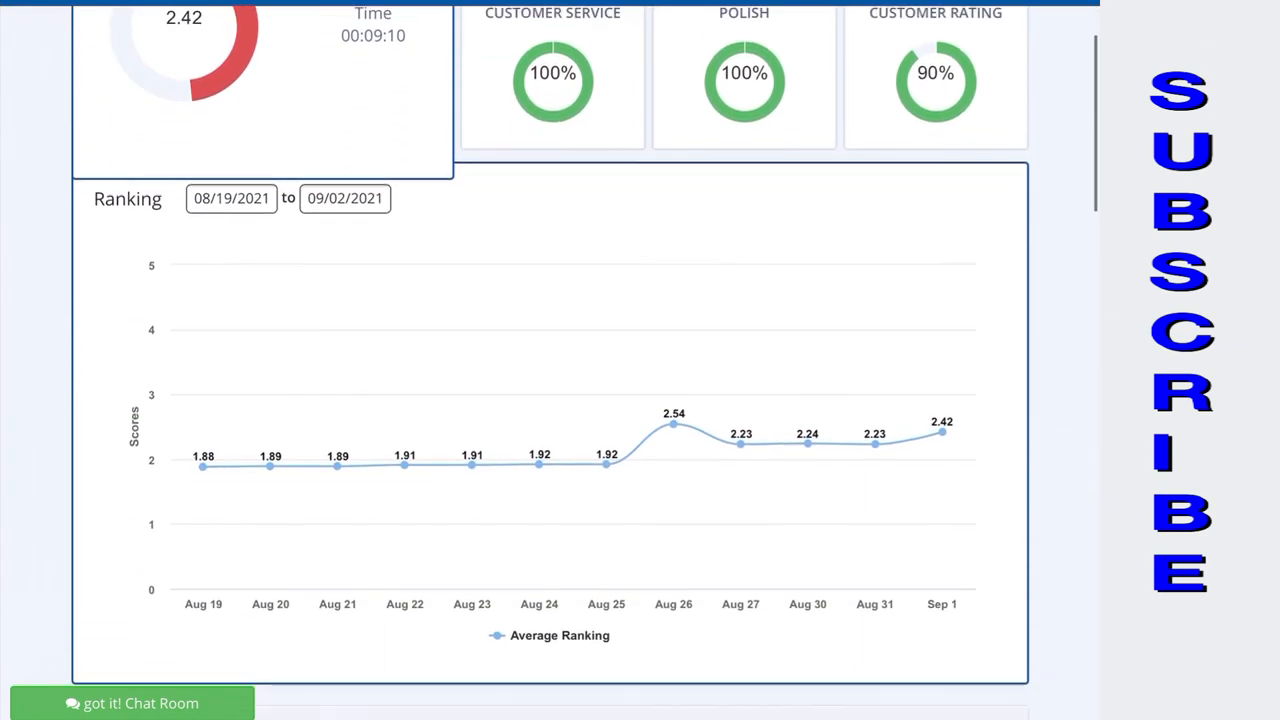
pyautogui.scroll(-3)
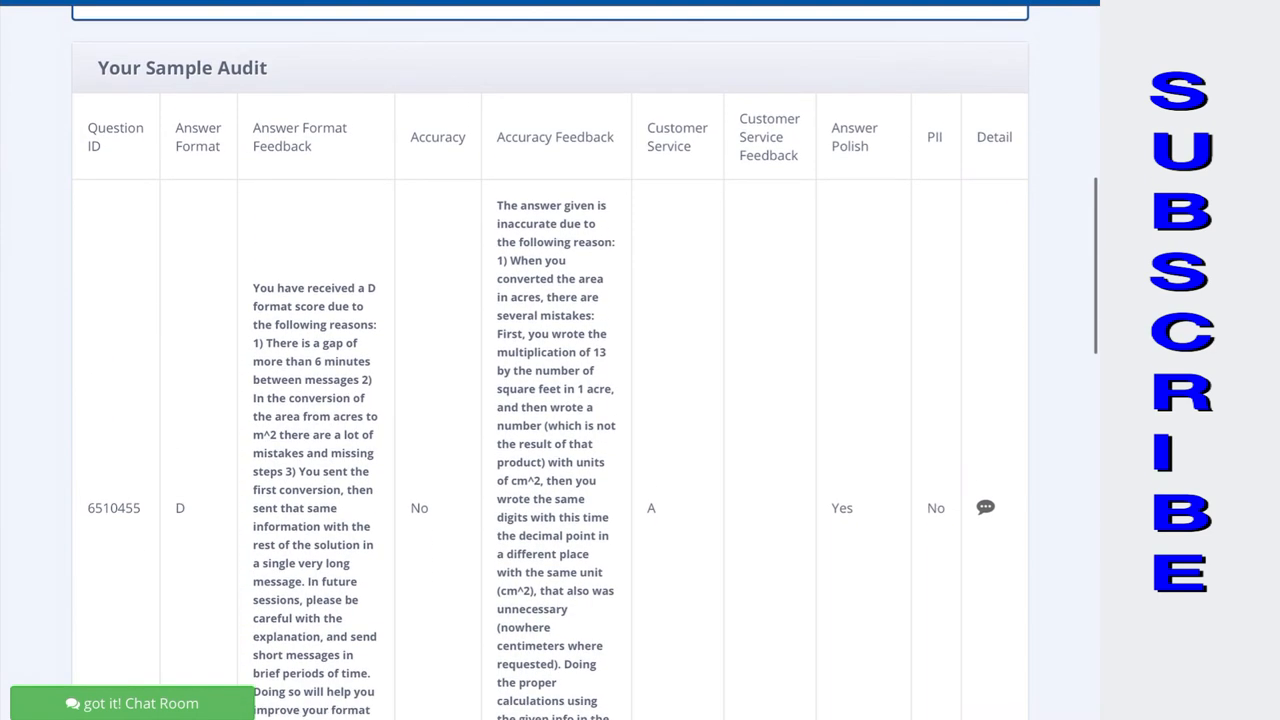
pyautogui.scroll(-3)
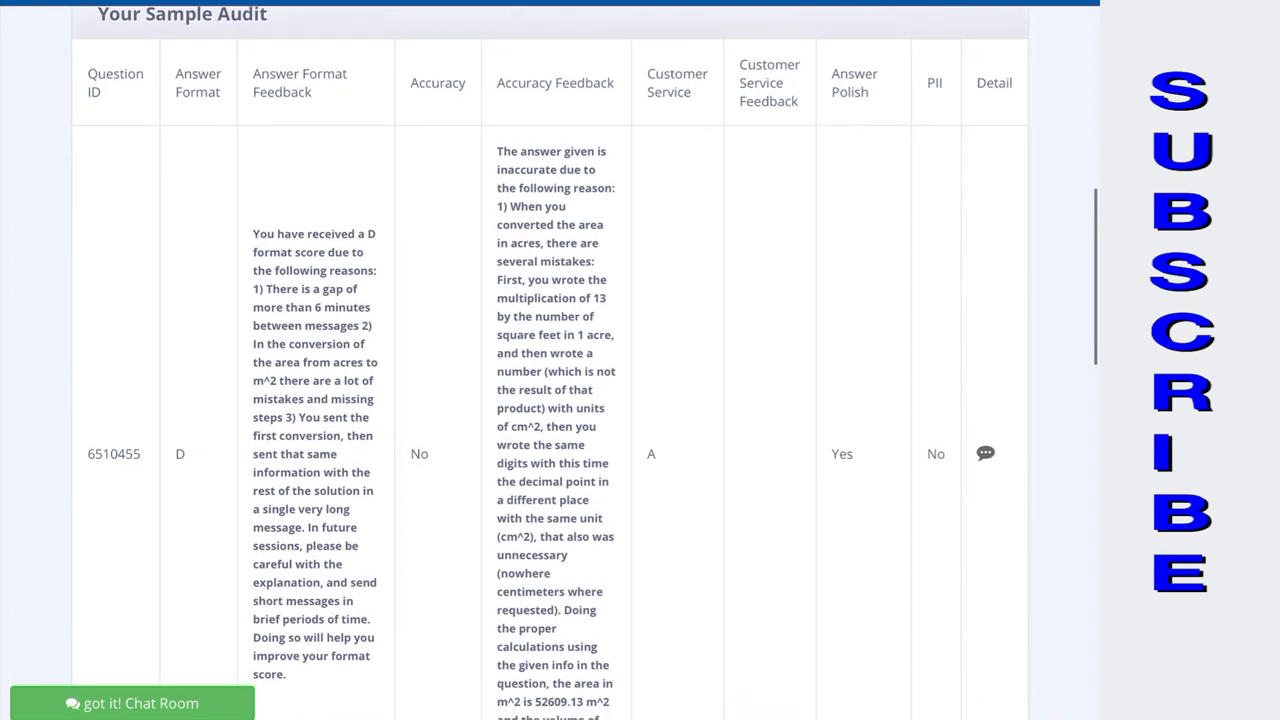
pyautogui.scroll(-3)
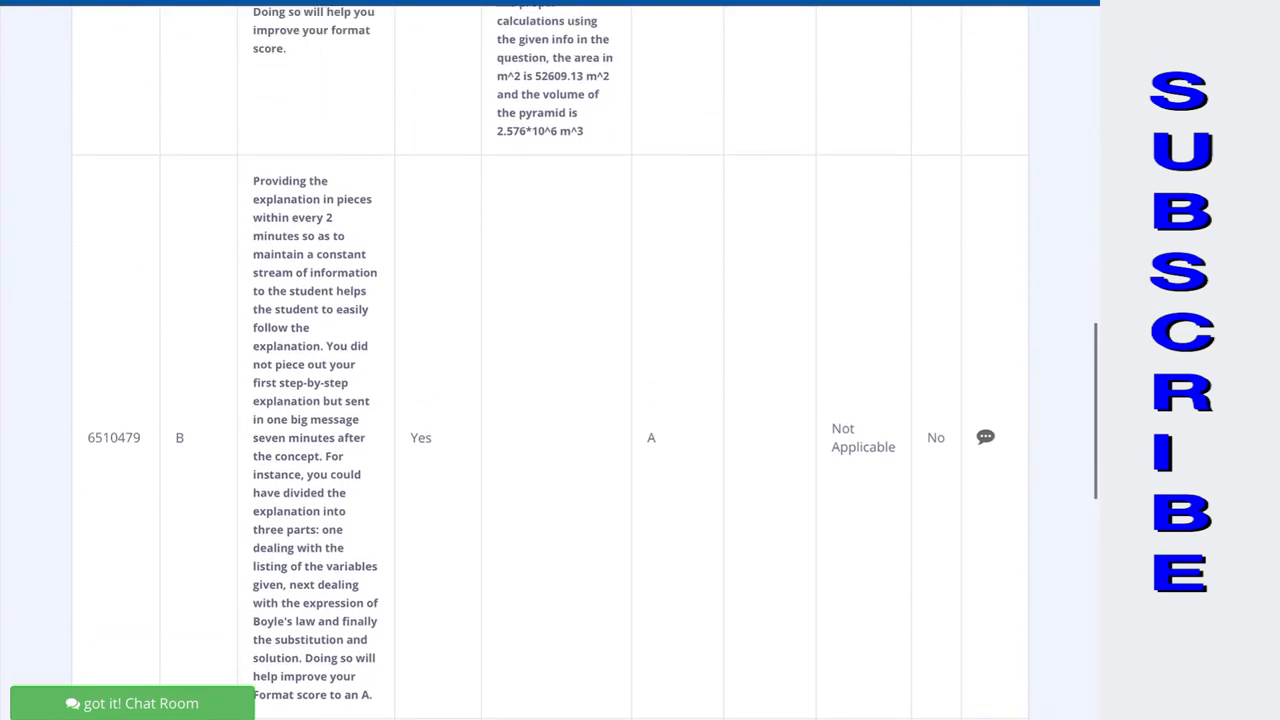